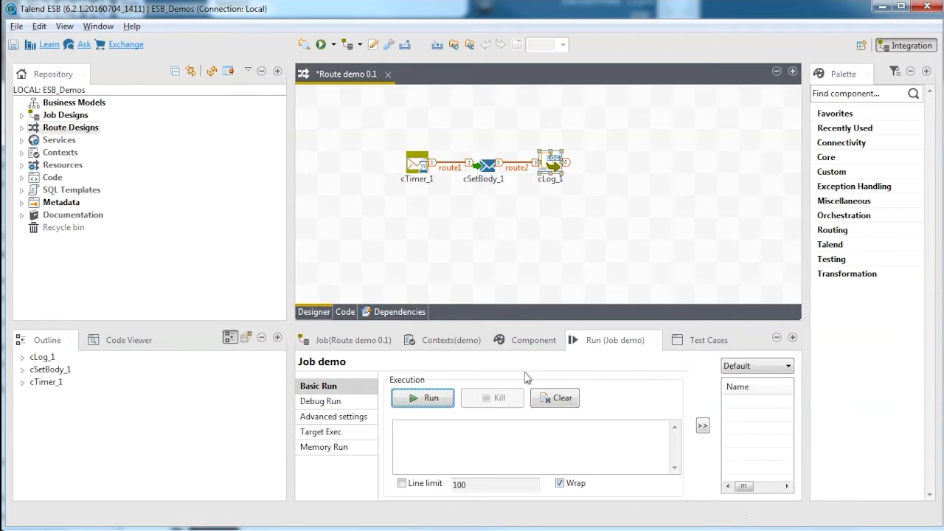
Step: Run the demo route from the Run (Job demo) view until the log prints Hello World!
left_click(416, 169)
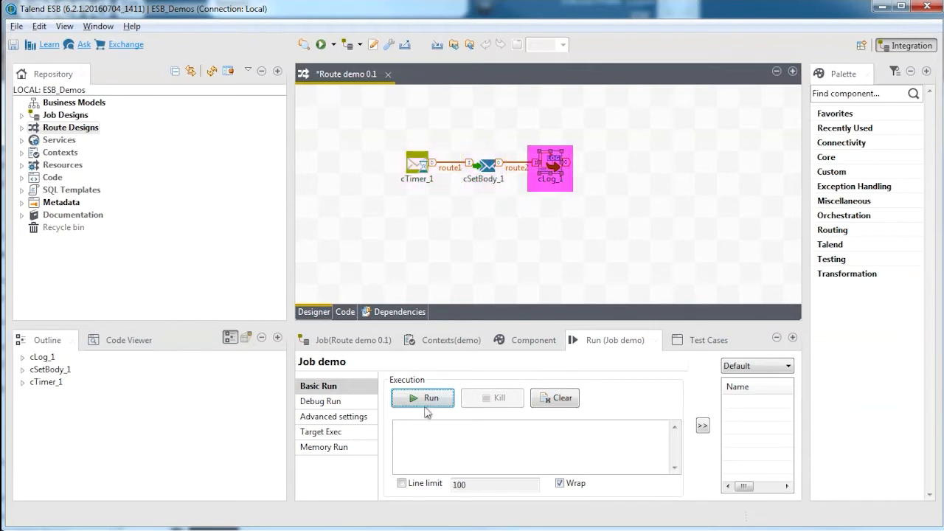
left_click(423, 398)
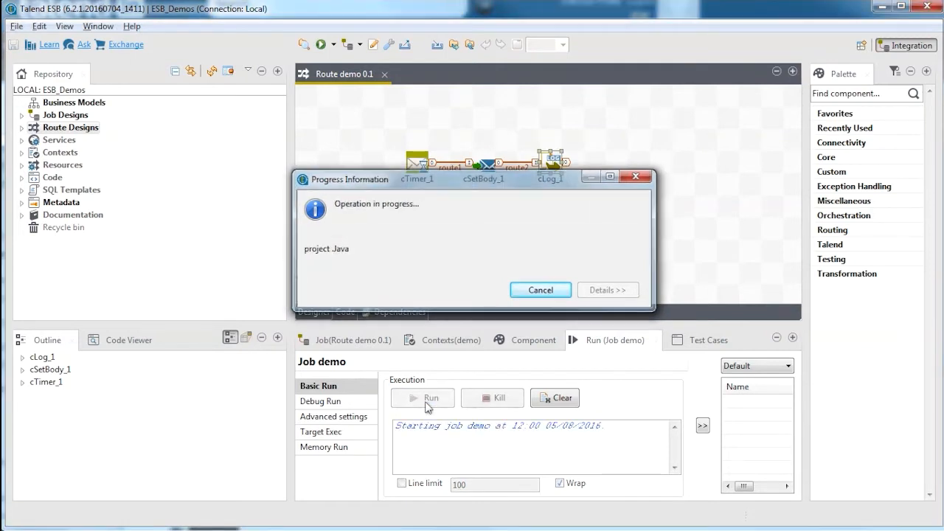
left_click(431, 398)
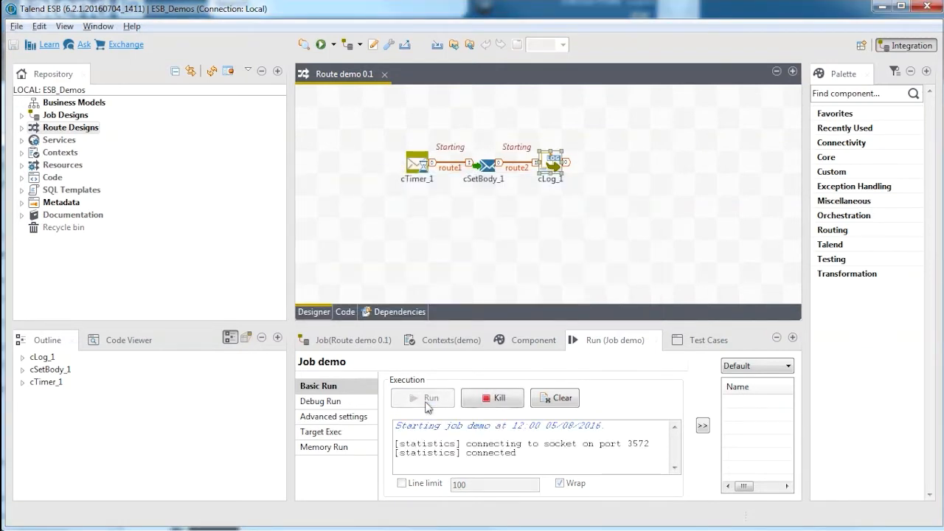
left_click(422, 398)
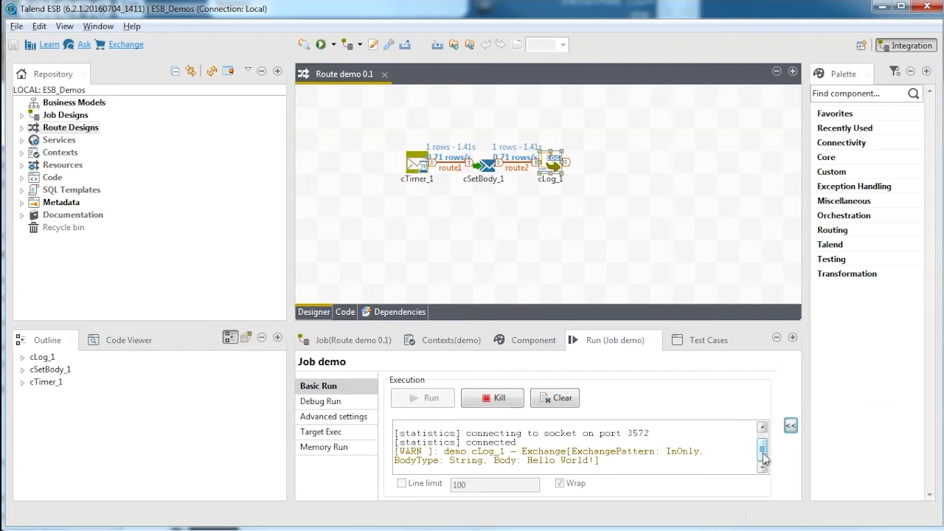
left_click(98, 27)
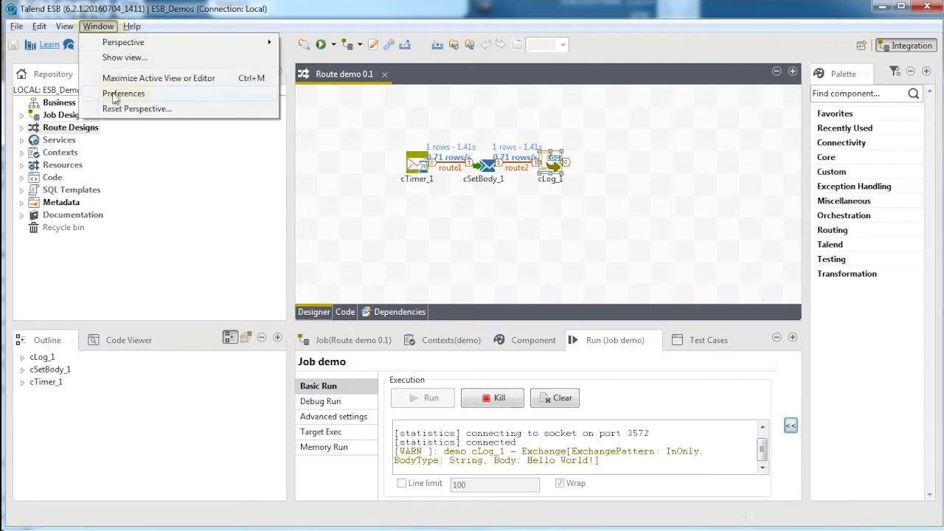
Step: In Window > Preferences > Maven, tick Offline and confirm with OK
left_click(124, 93)
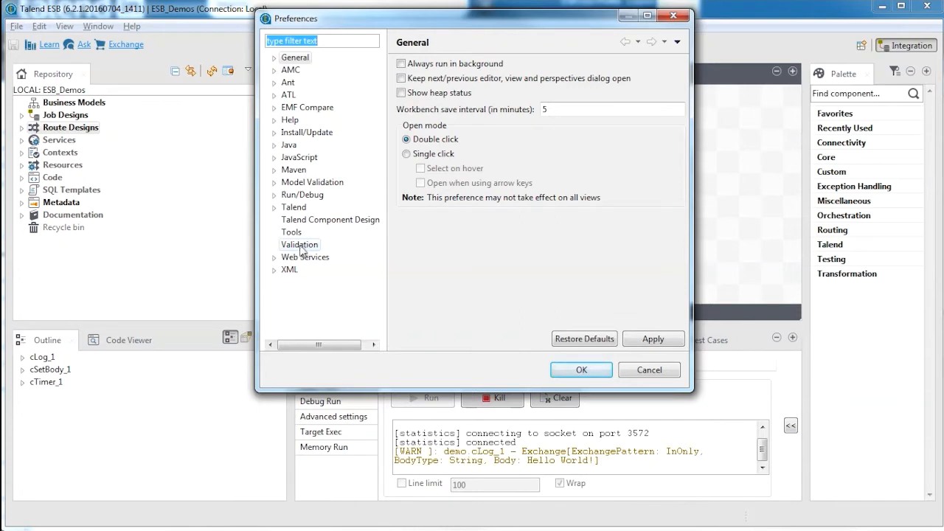
left_click(293, 170)
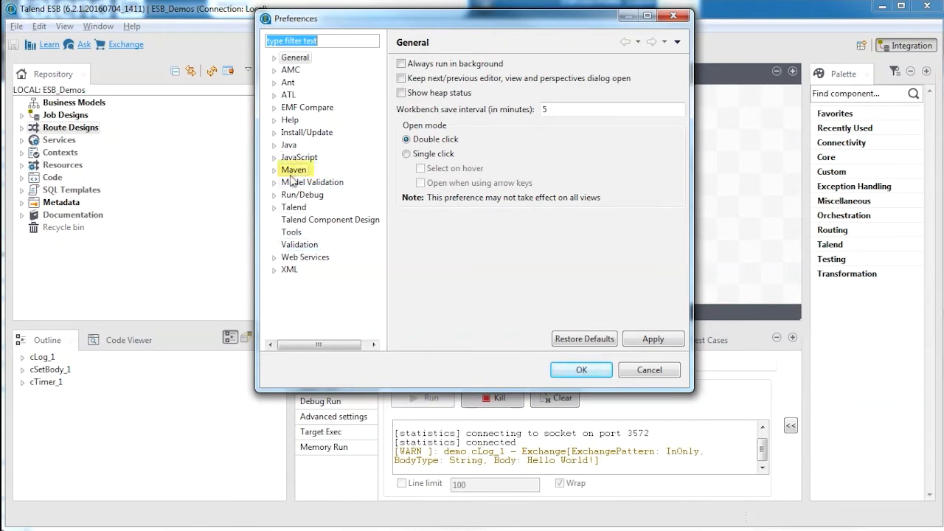
left_click(294, 169)
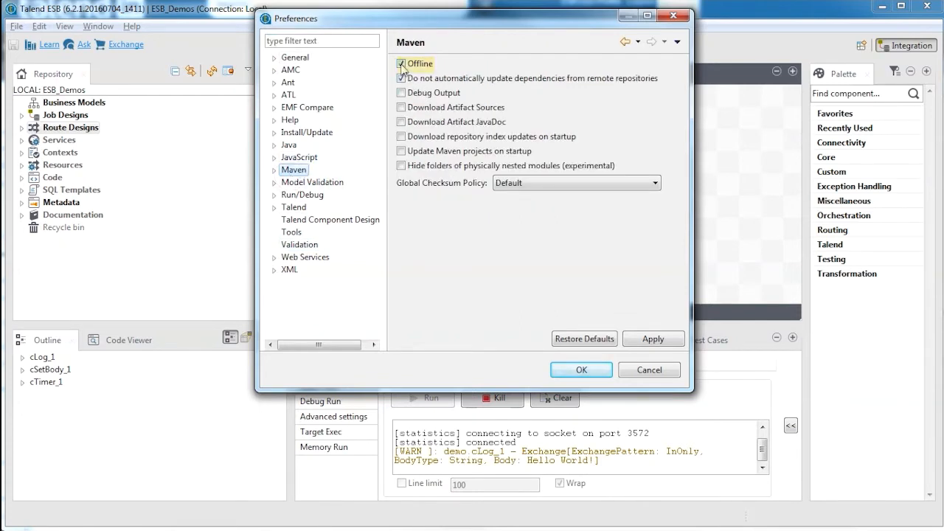
left_click(581, 369)
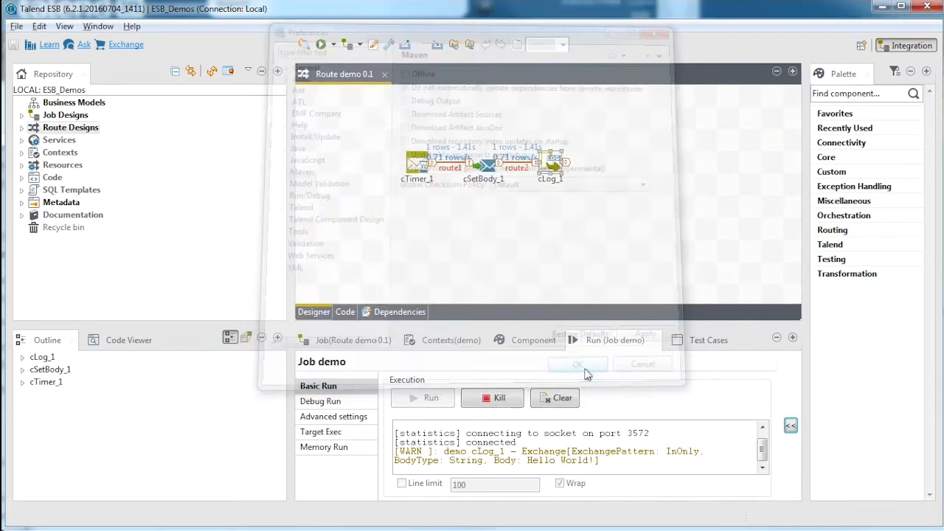
left_click(578, 364)
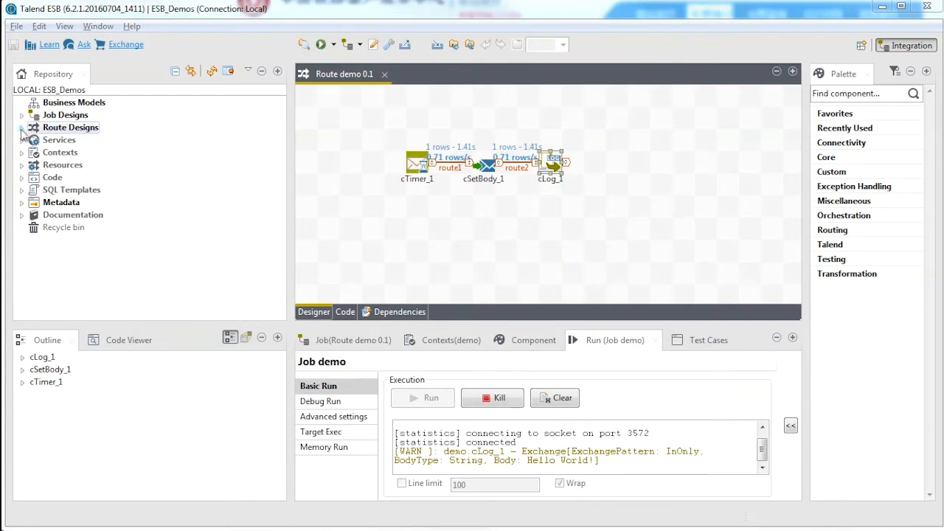
Step: Build Route on demo 0.1 as ESB Microservice (Spring Boot) to F:\Talend\demo_0.1.jar
left_click(24, 127)
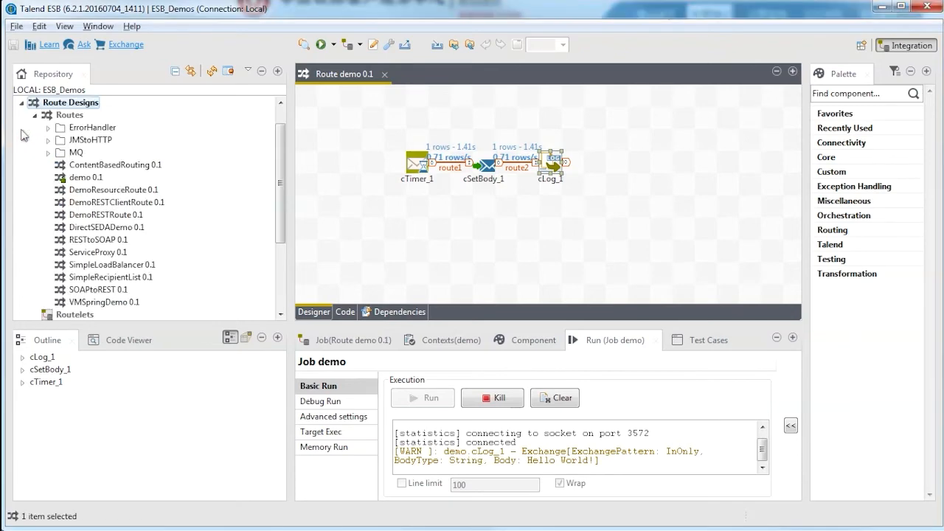
right_click(85, 177)
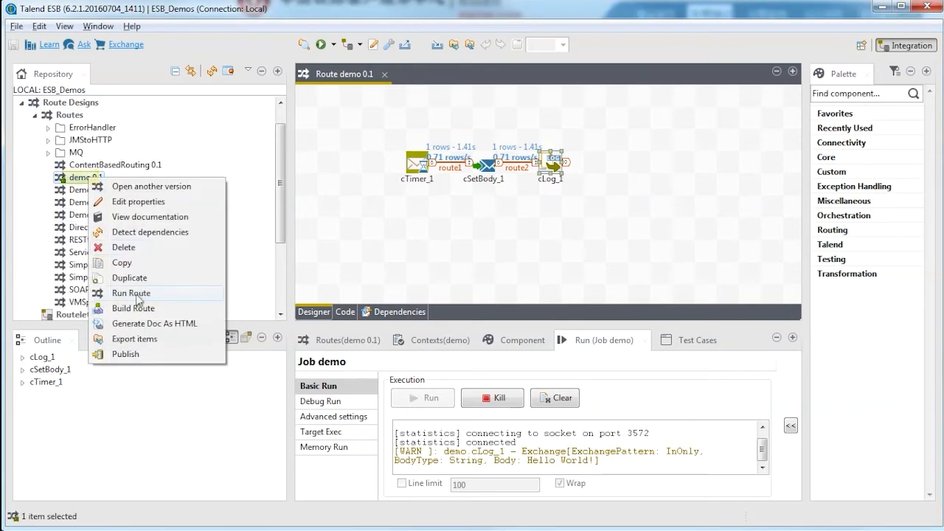
left_click(133, 308)
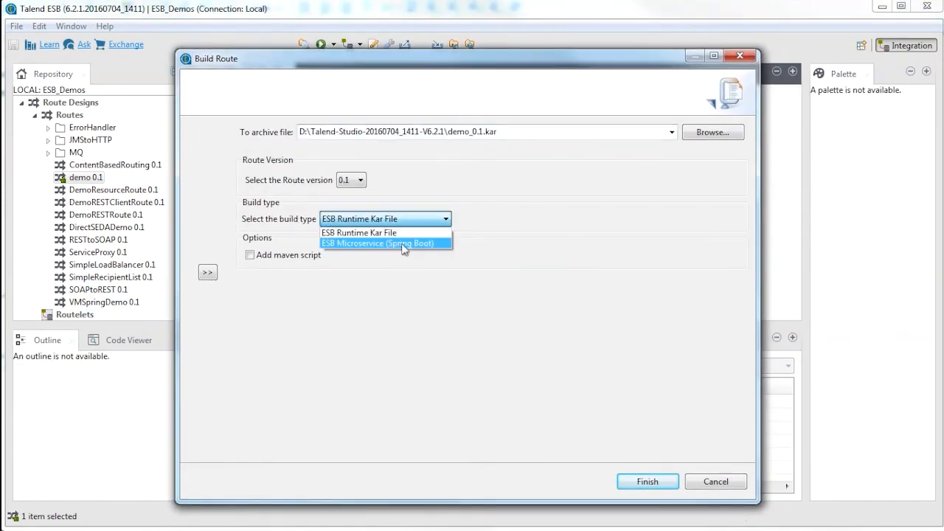
left_click(378, 243)
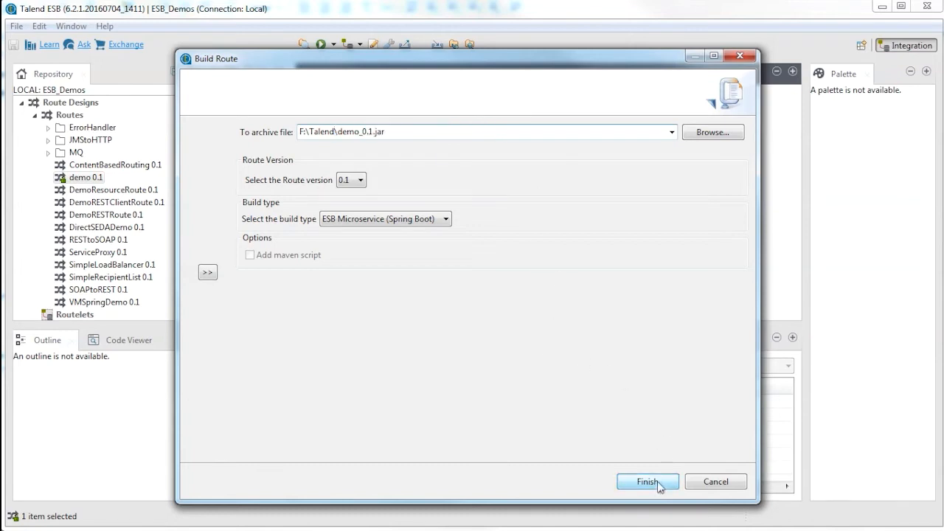
left_click(648, 481)
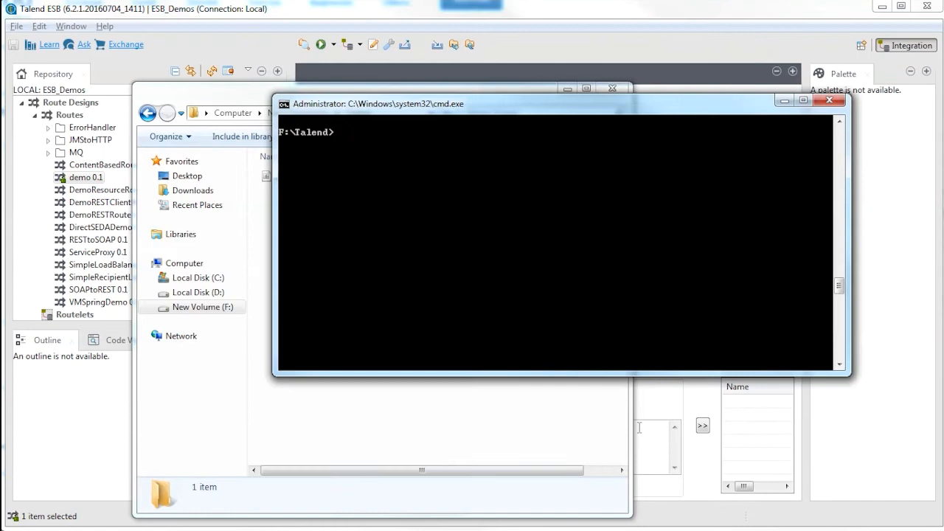
Step: Launch java -jar demo_0.1.jar in F:\Talend so the Talend ESB 6.2.1 banner appears
type("java -jar")
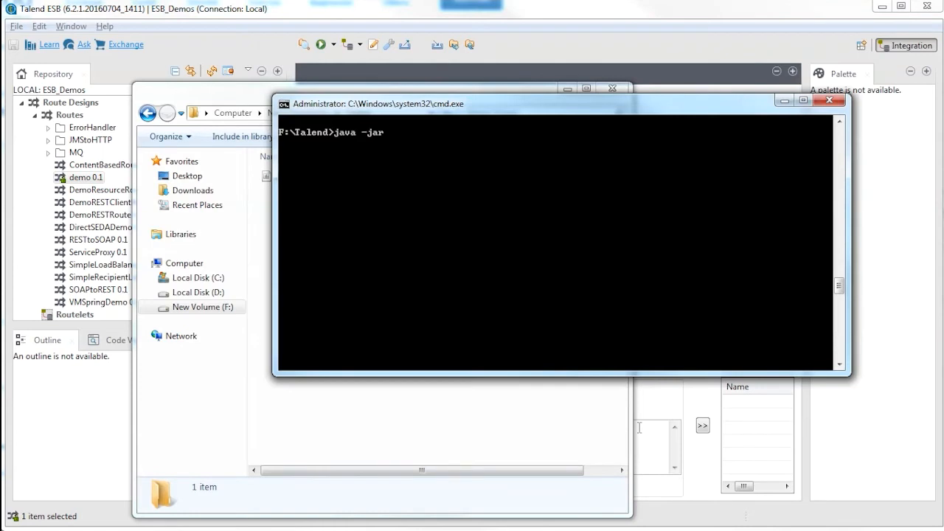
type("demo_0.1.jar")
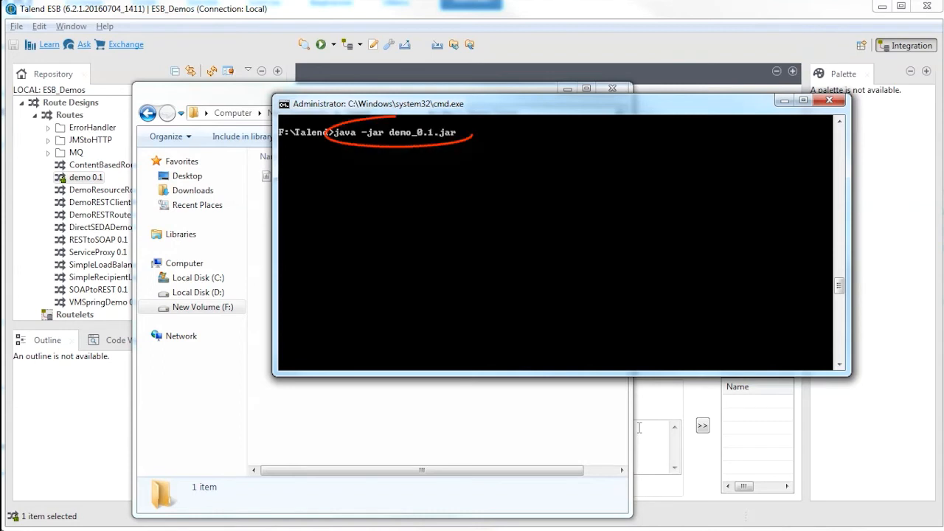
key("enter")
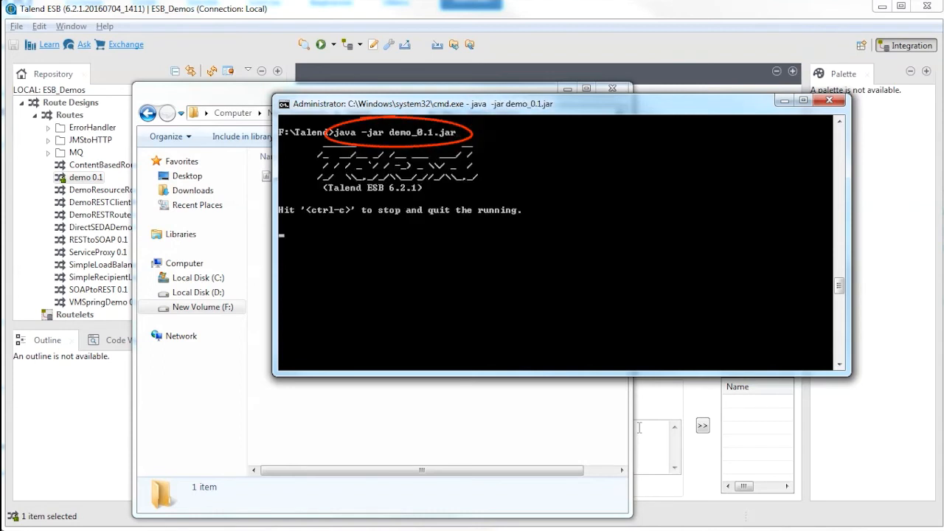